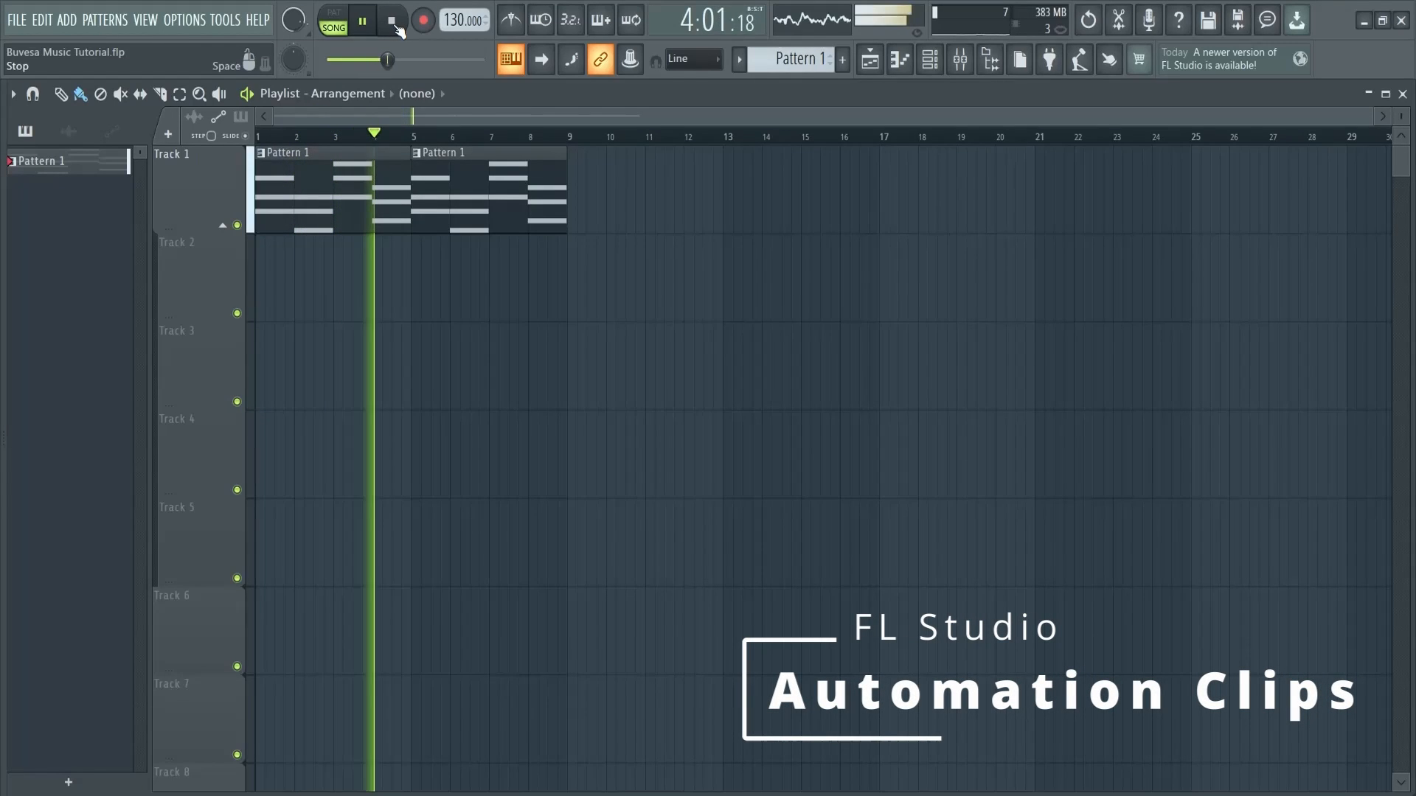
# Step: Show the Channel Rack and bring up the Stage Grand volume knob's automation menu
pyautogui.click(391, 20)
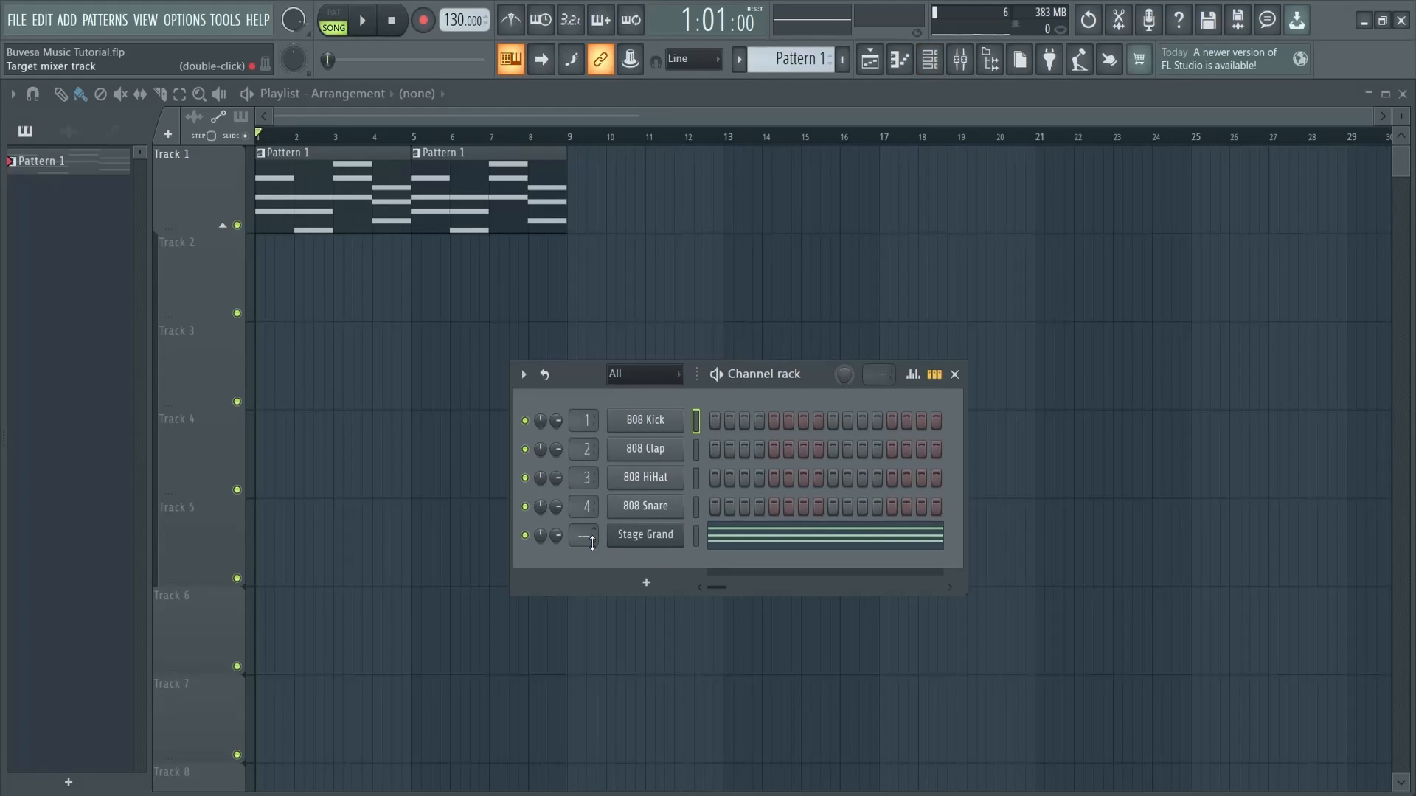
pyautogui.rightClick(540, 535)
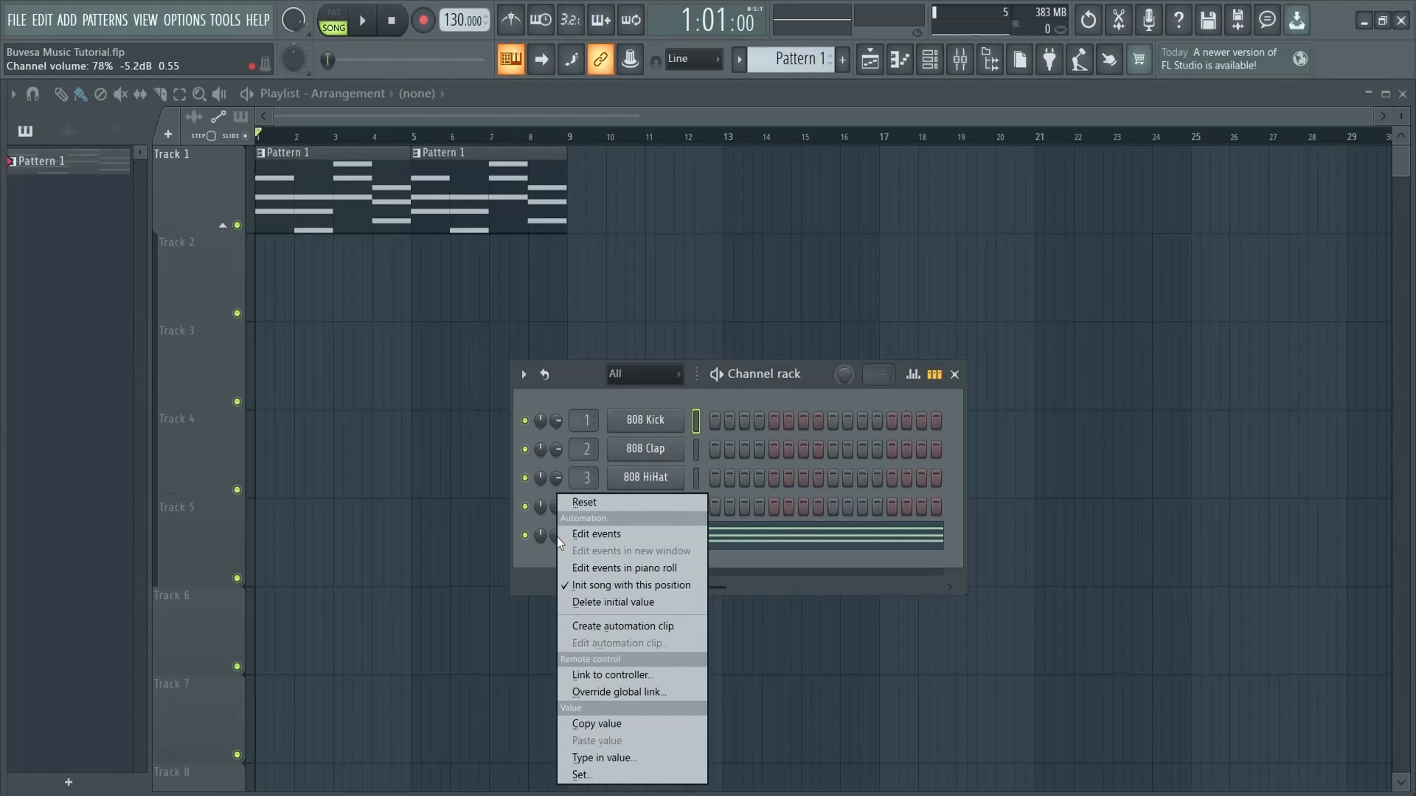
pyautogui.moveTo(621, 626)
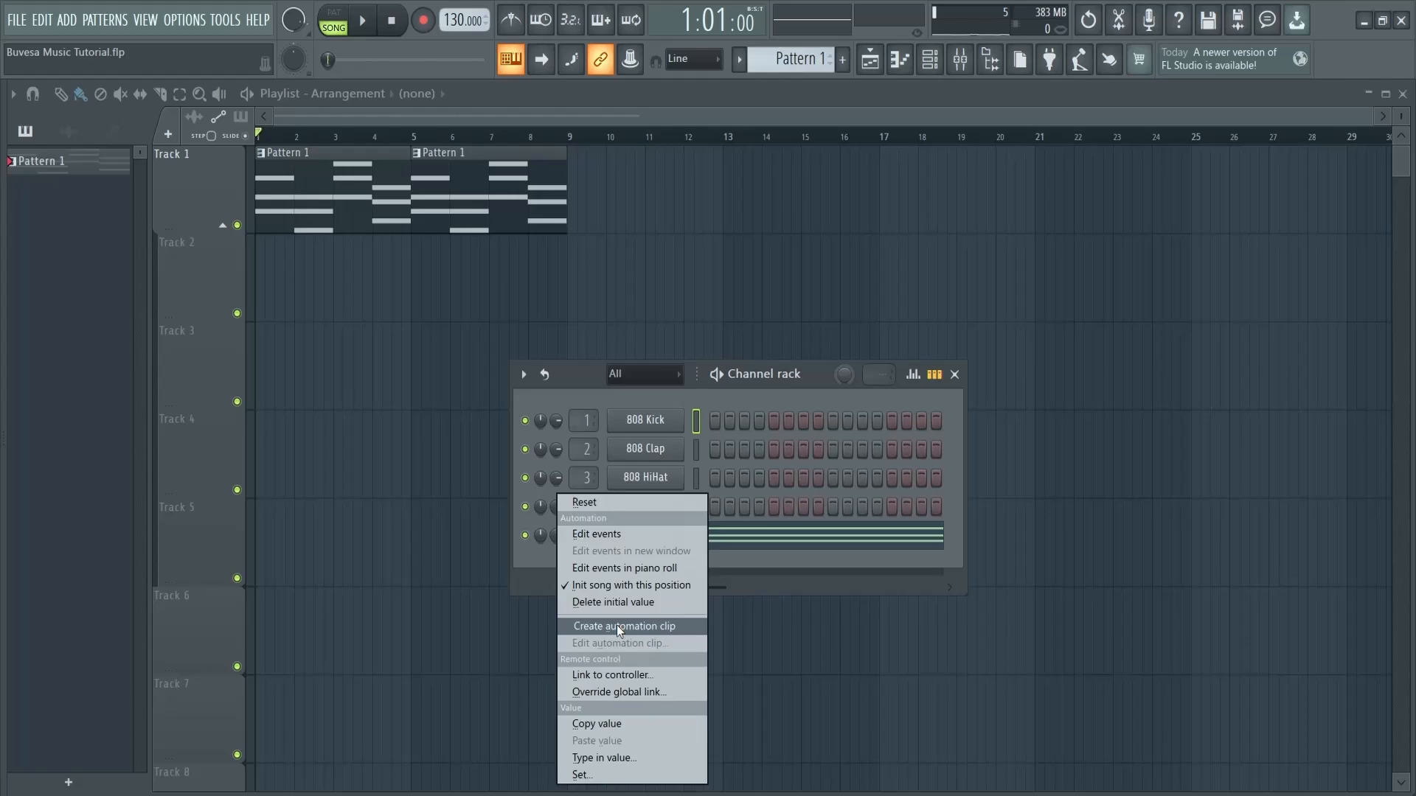
# Step: Create the Stage Grand volume clip, bend its ramp into a fast-rising curve, and play
pyautogui.click(622, 626)
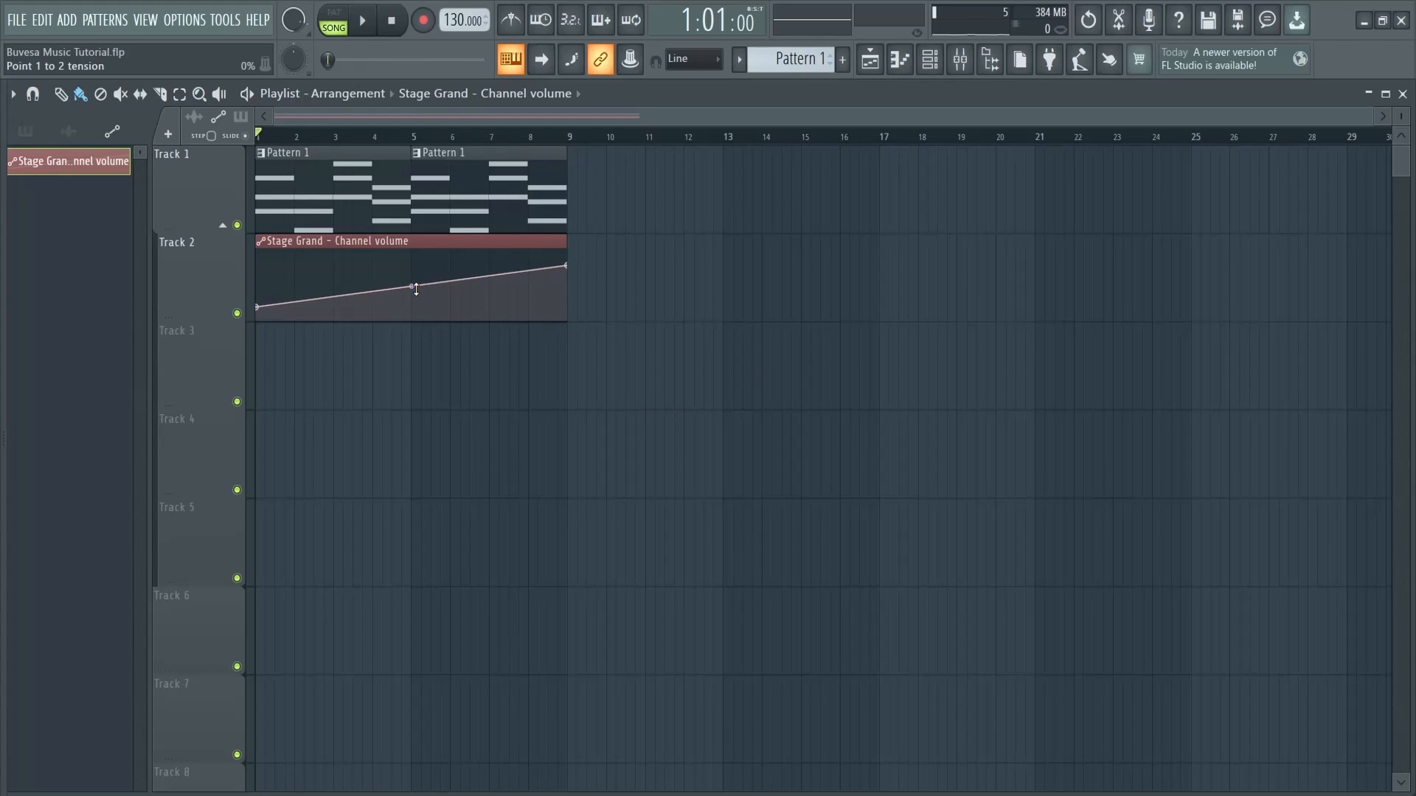
pyautogui.moveTo(415, 289); pyautogui.dragTo(410, 277)
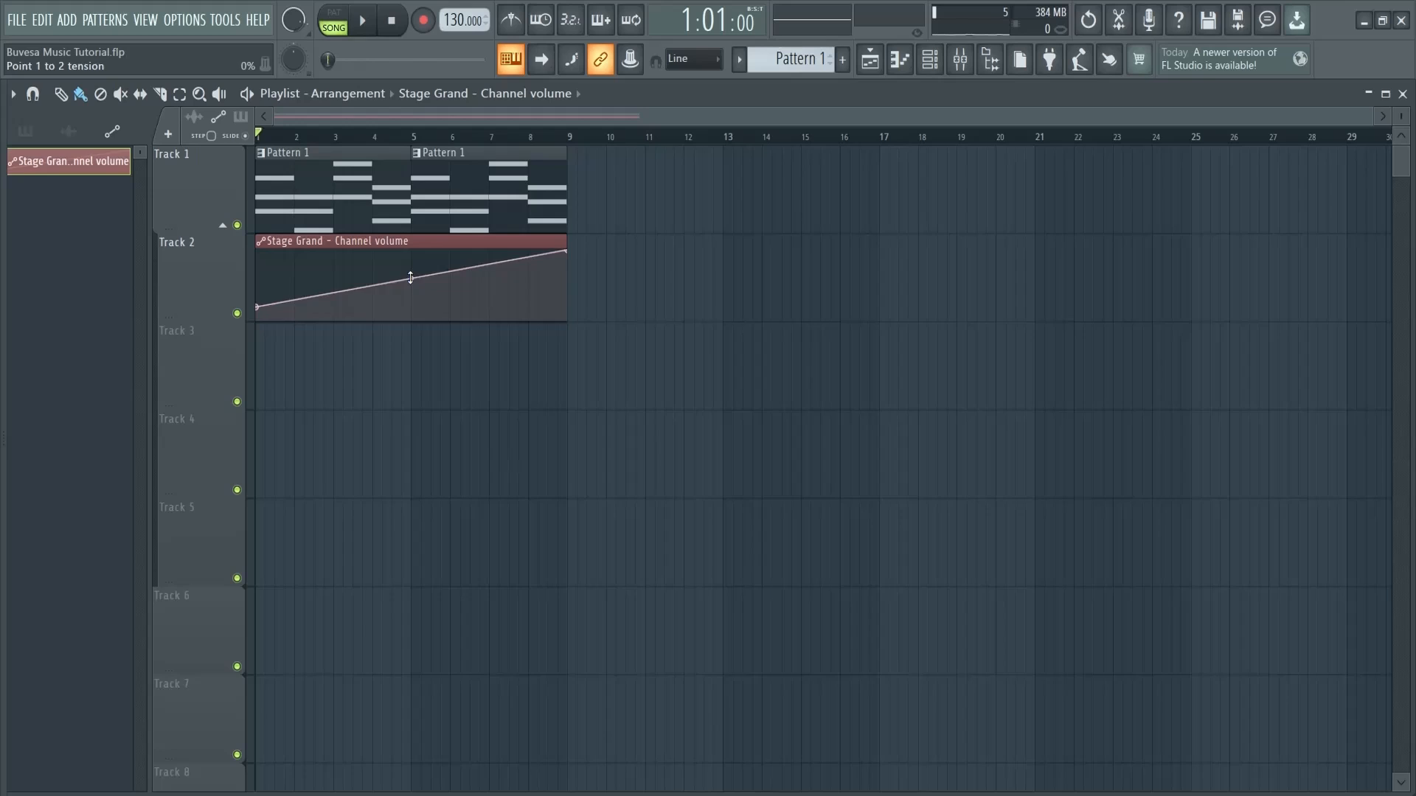
pyautogui.moveTo(410, 277); pyautogui.dragTo(410, 253)
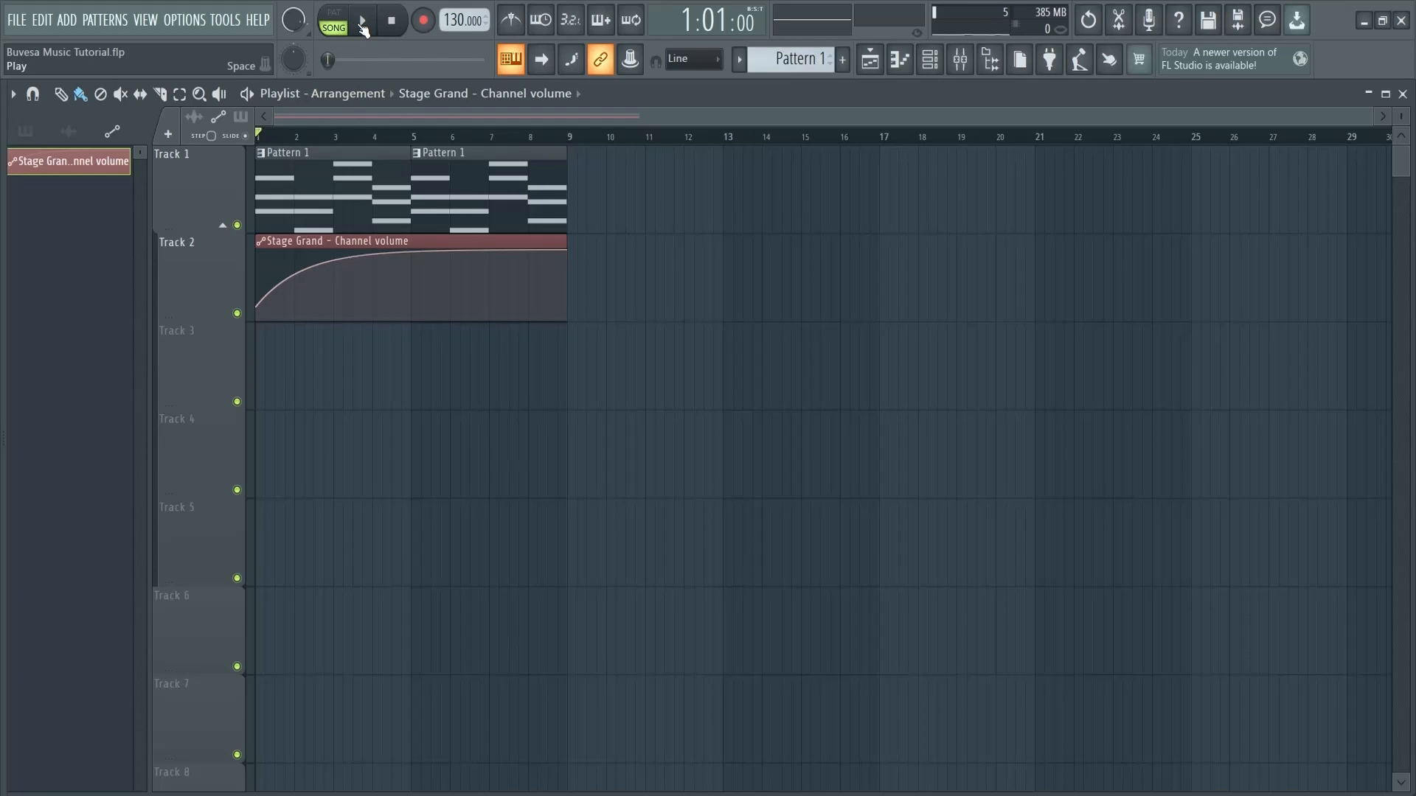
pyautogui.click(362, 20)
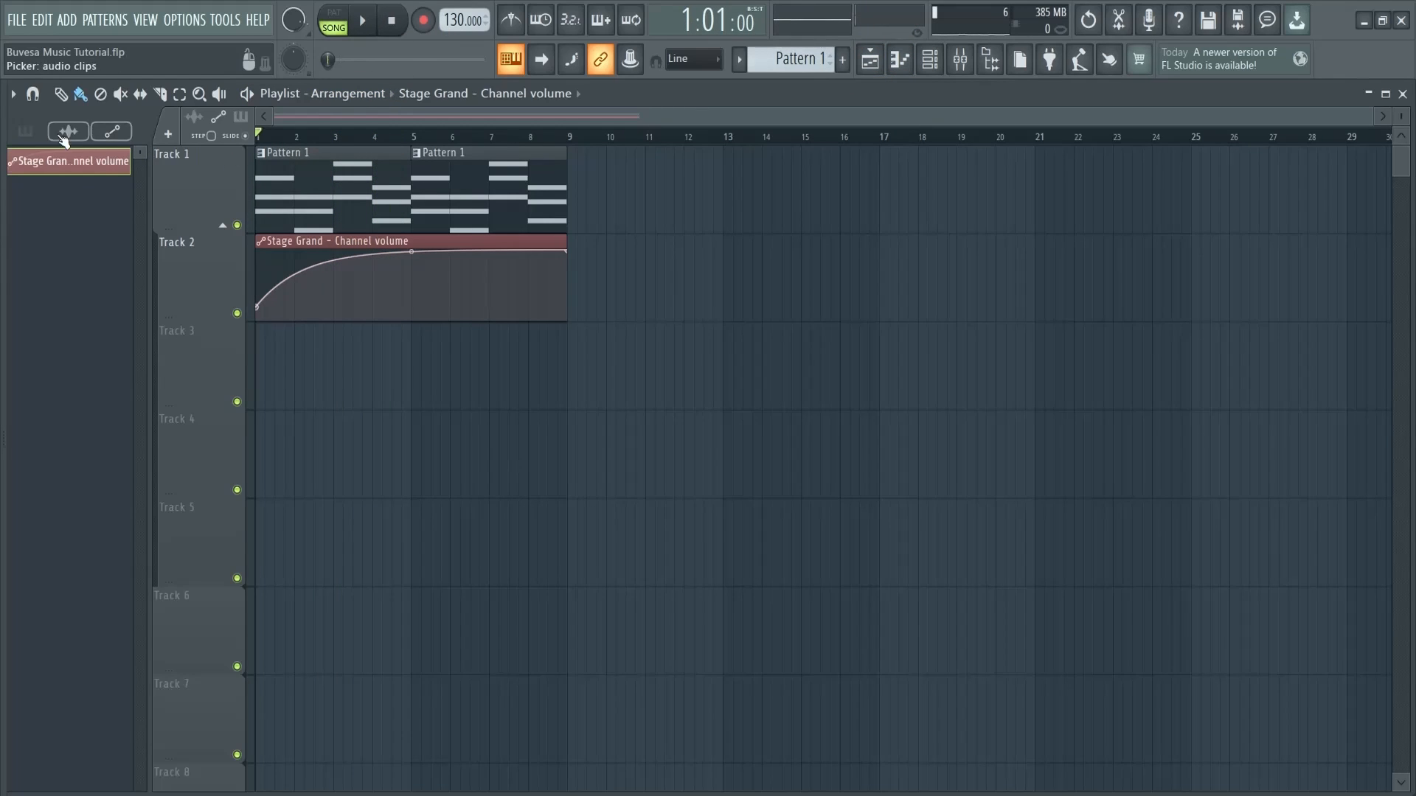
# Step: Put Fruity Parametric EQ 2 in Insert 5's first FX slot with the '30Hz + 18kHz cut' preset
pyautogui.click(930, 59)
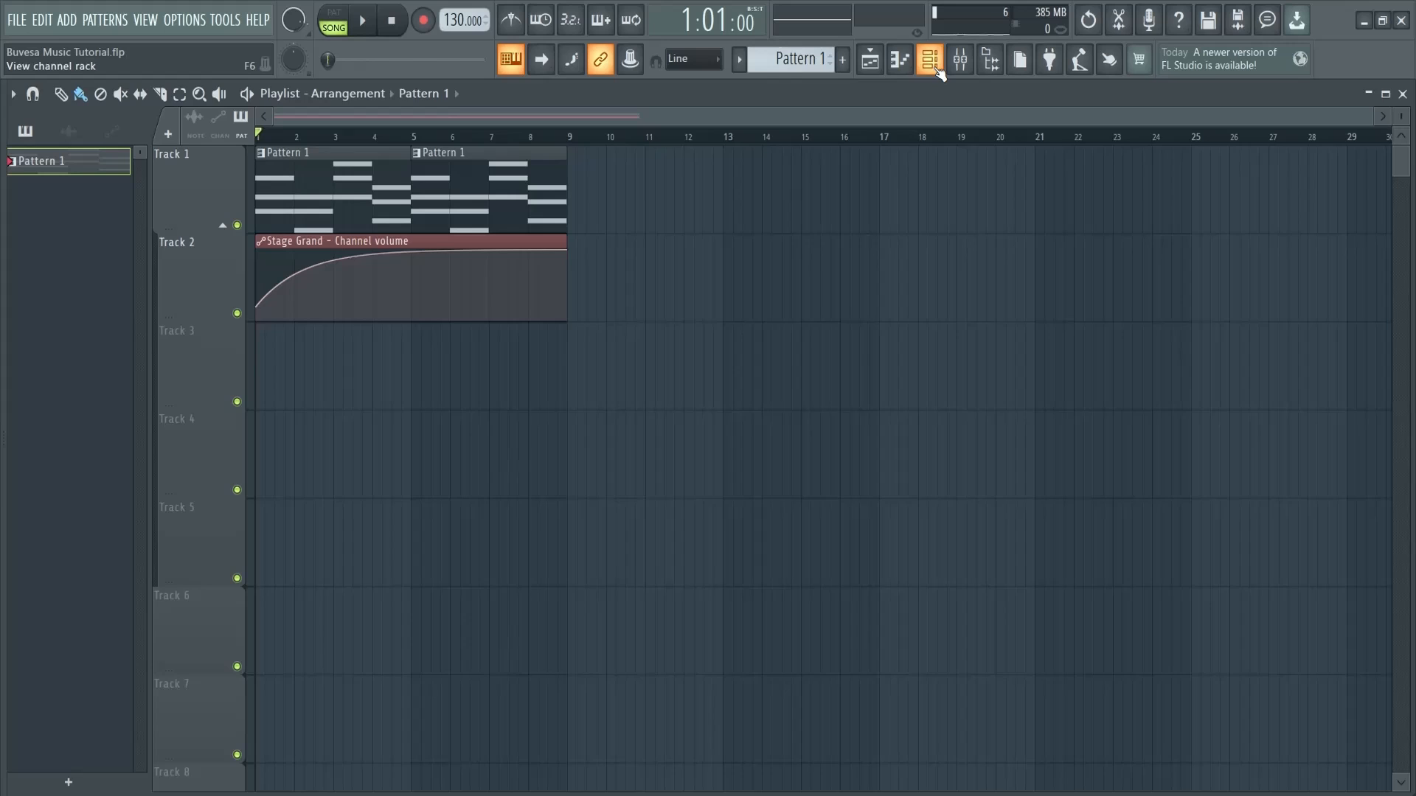
pyautogui.click(929, 59)
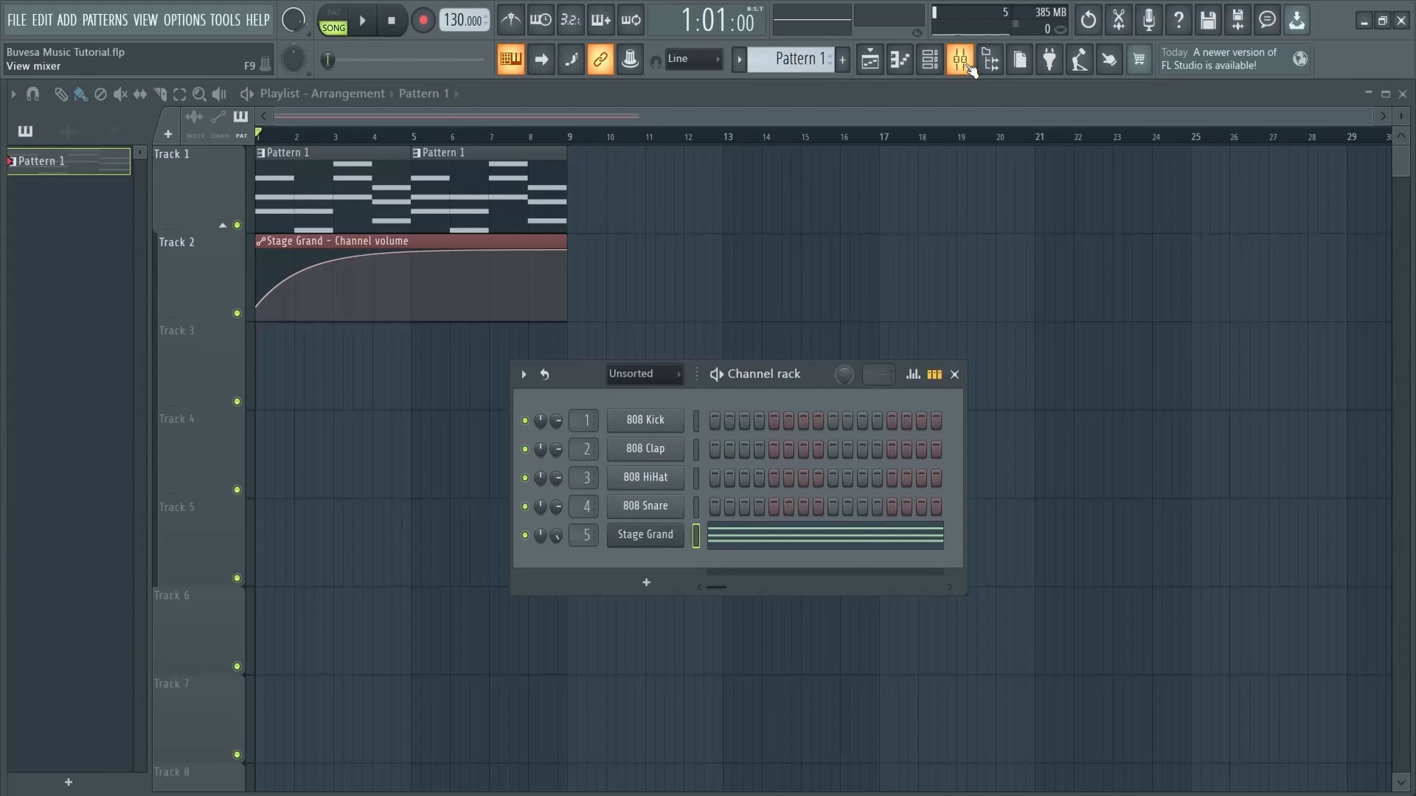
pyautogui.click(959, 60)
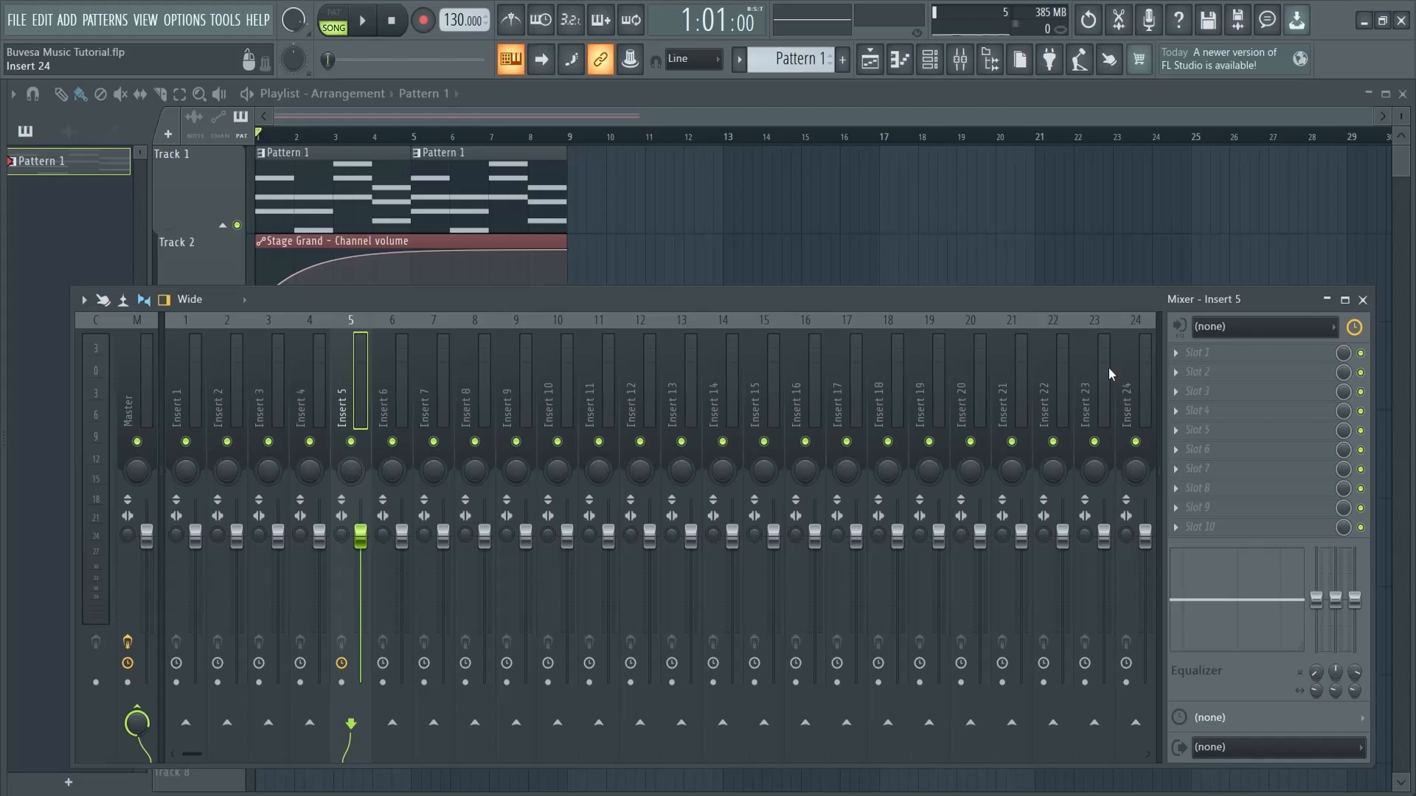
pyautogui.click(1196, 353)
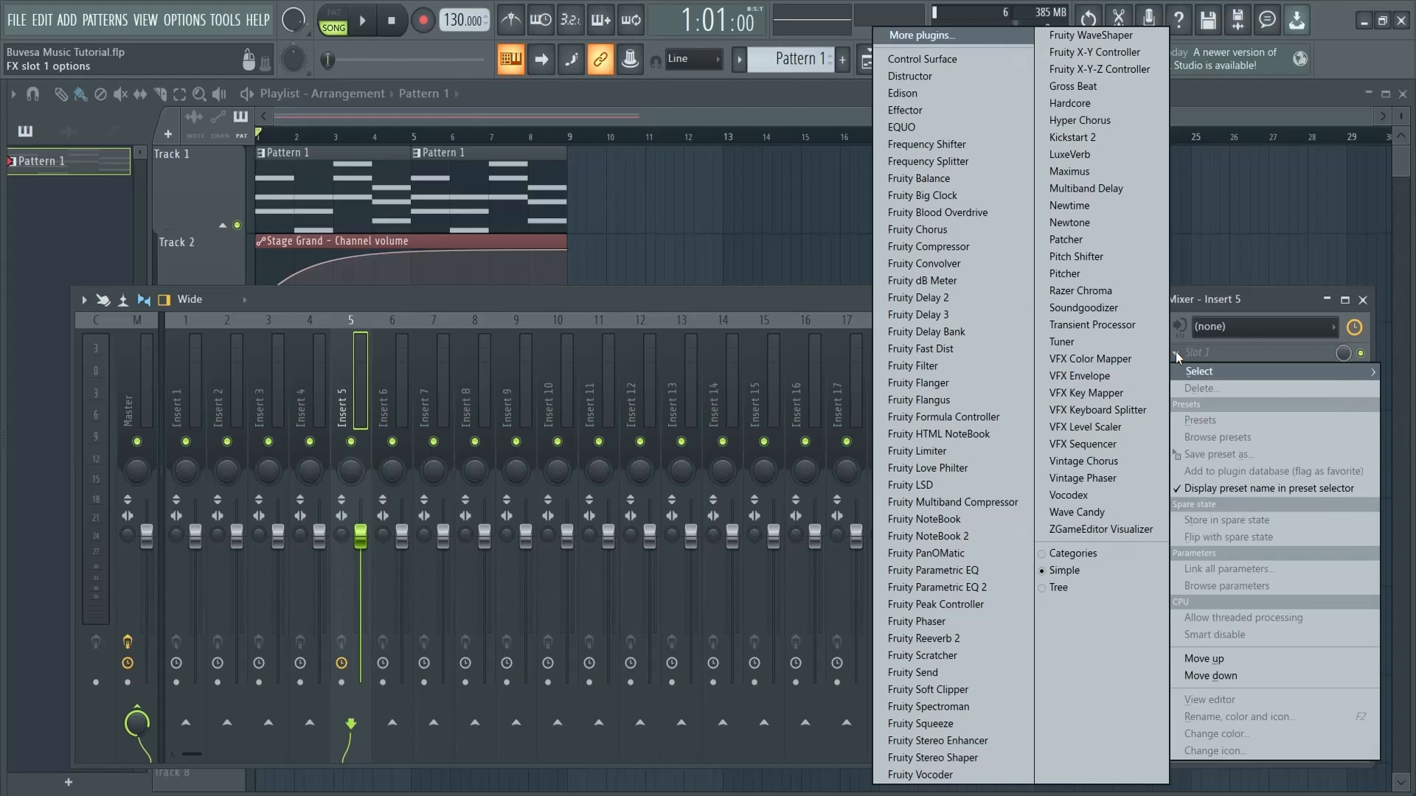
pyautogui.click(936, 587)
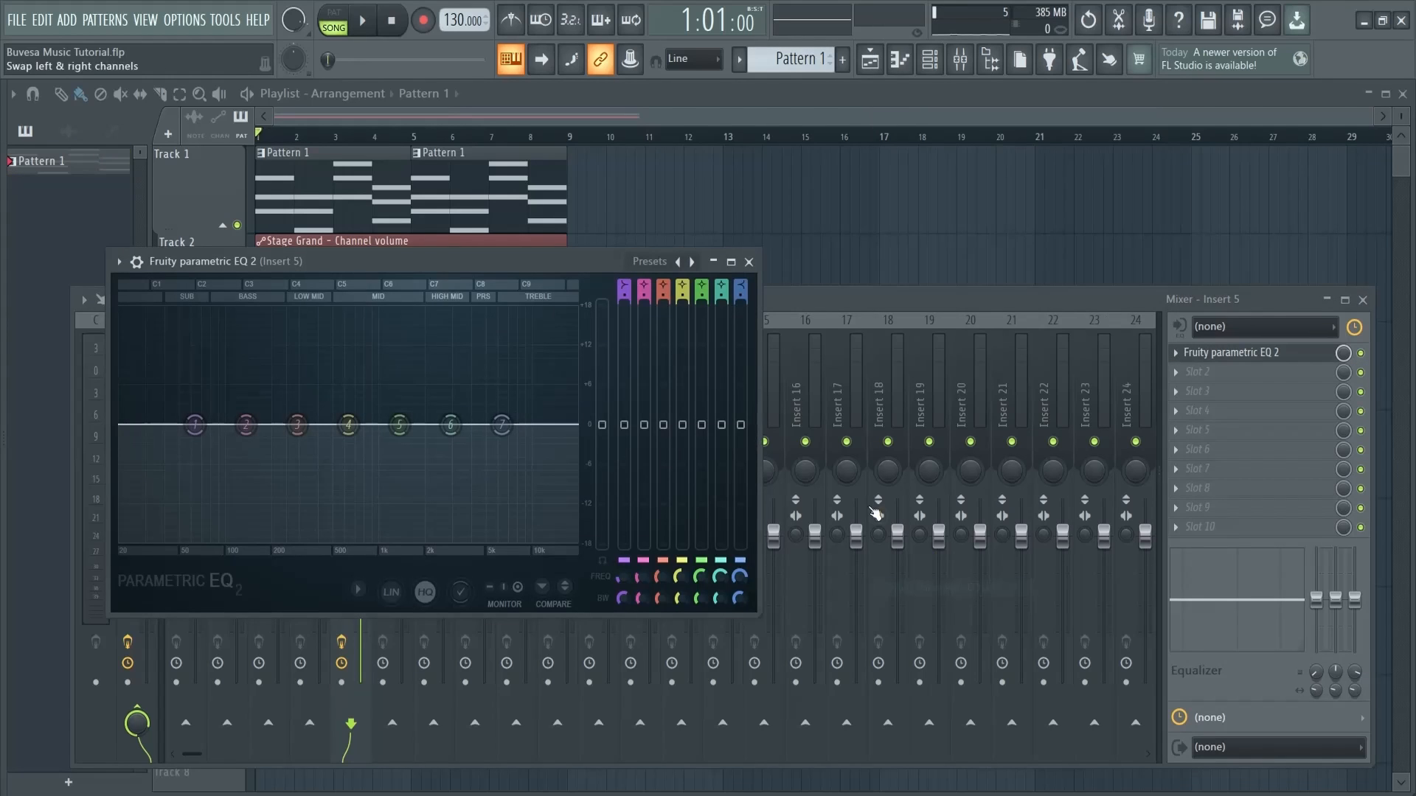
pyautogui.click(648, 262)
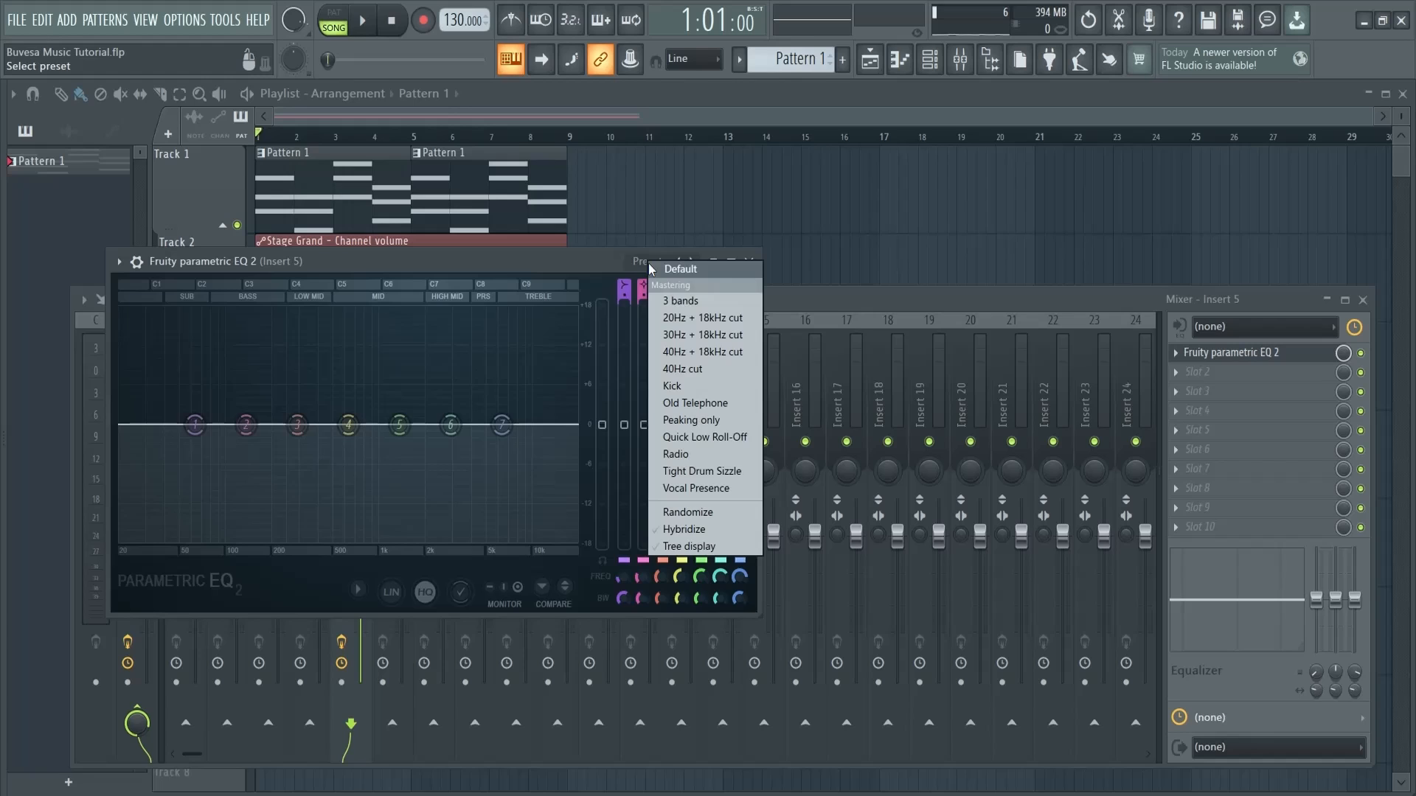
pyautogui.click(701, 334)
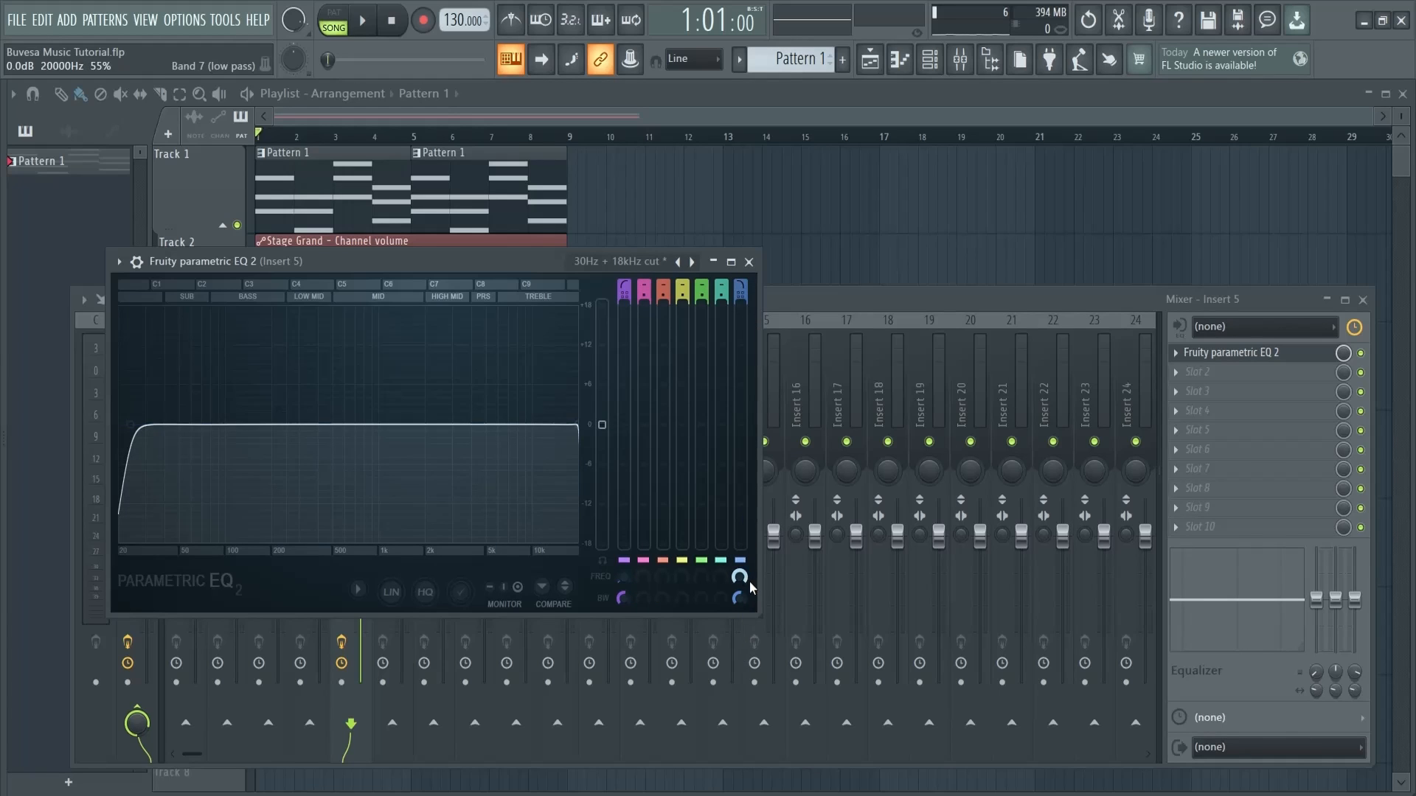
# Step: Create an automation clip for EQ band 7 frequency and curve its sweep upward
pyautogui.rightClick(738, 578)
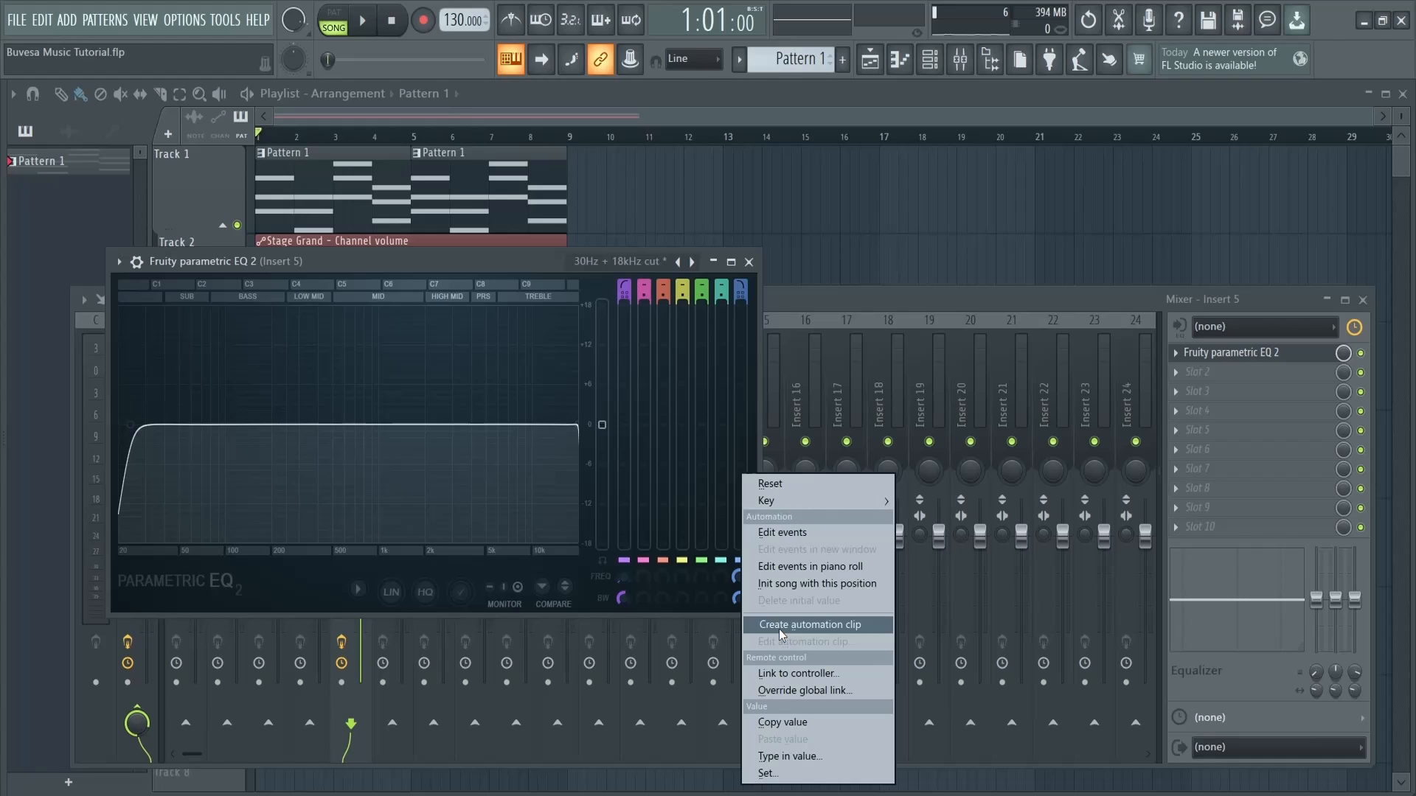
pyautogui.click(810, 624)
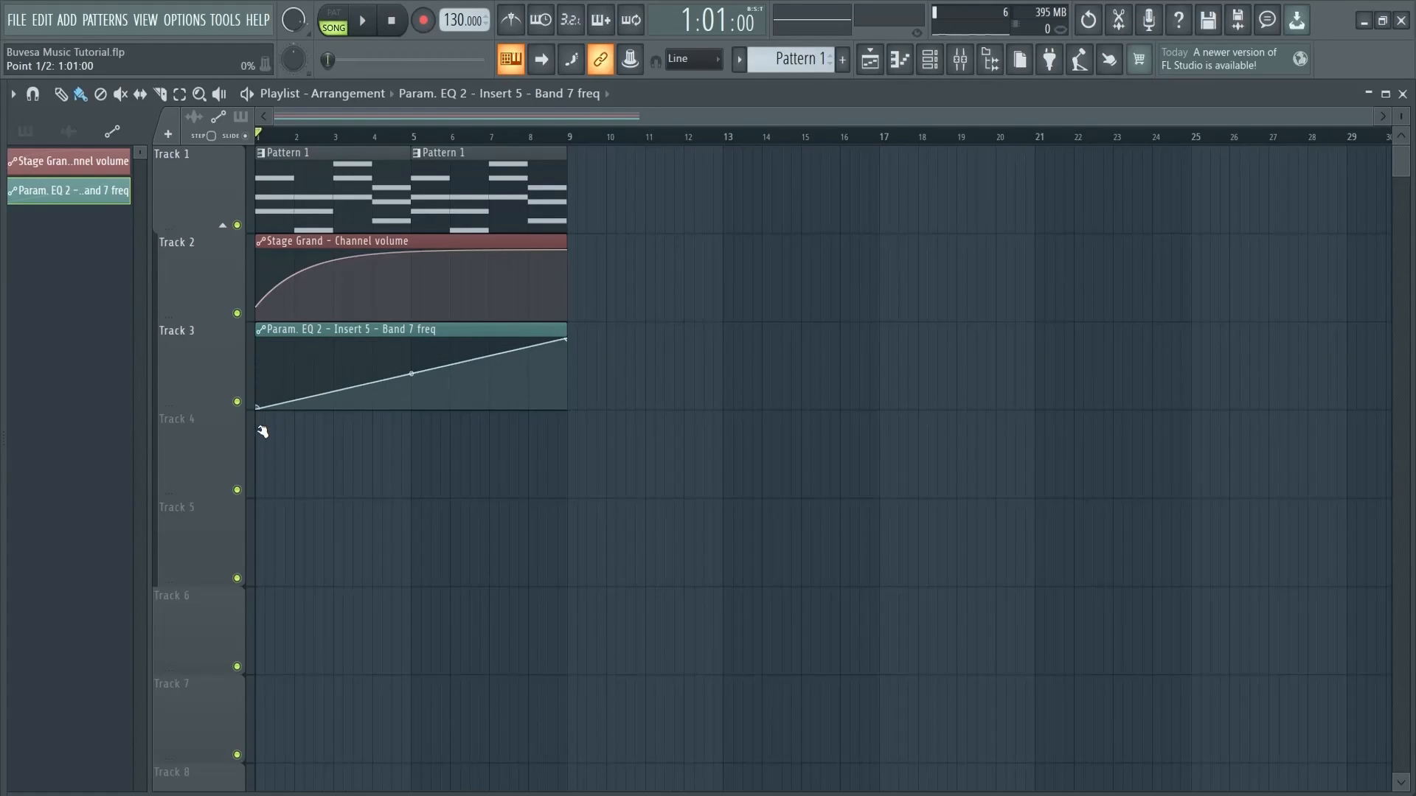
pyautogui.moveTo(411, 374); pyautogui.dragTo(410, 317)
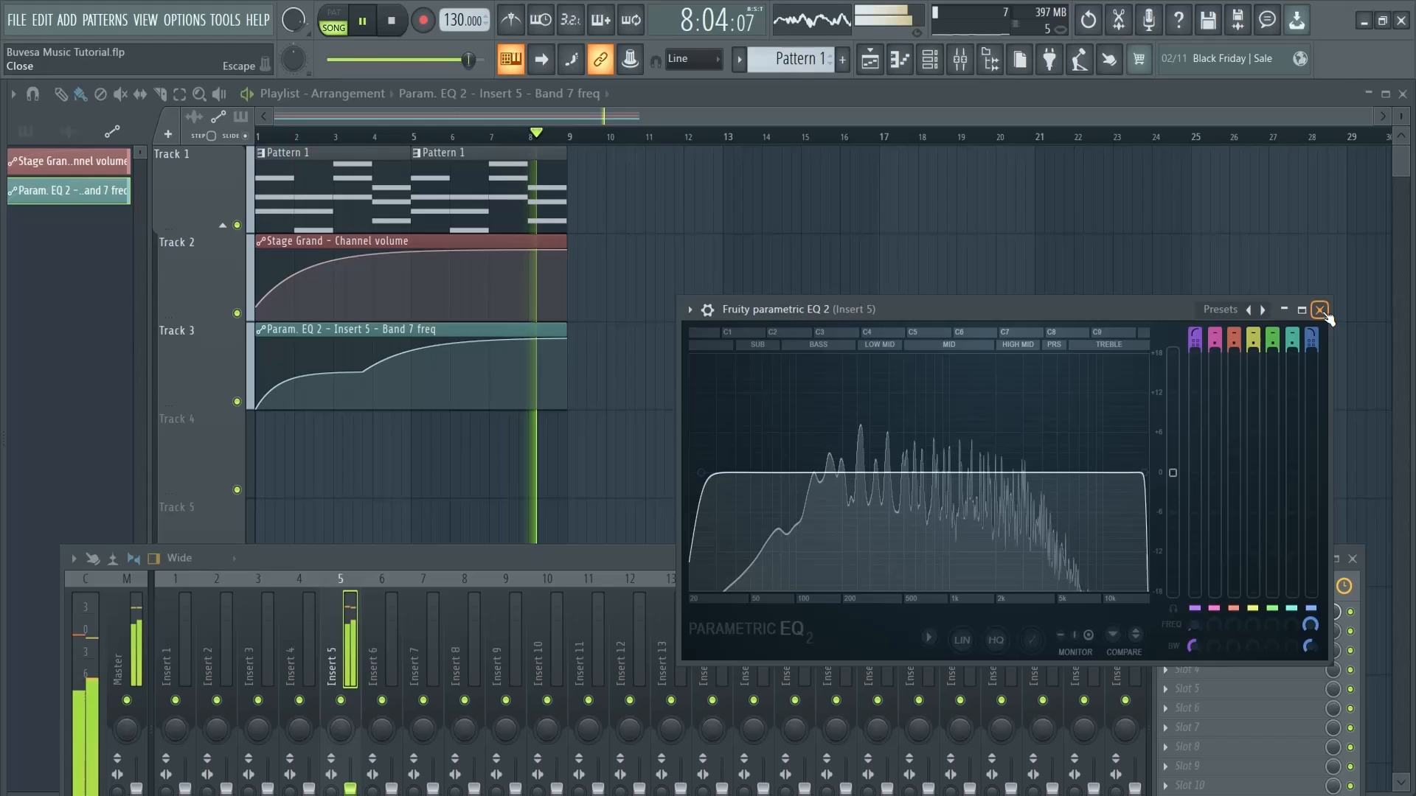
# Step: Close the EQ window and load Fruity Reeverb 2 into Insert 5 in its place
pyautogui.click(1319, 310)
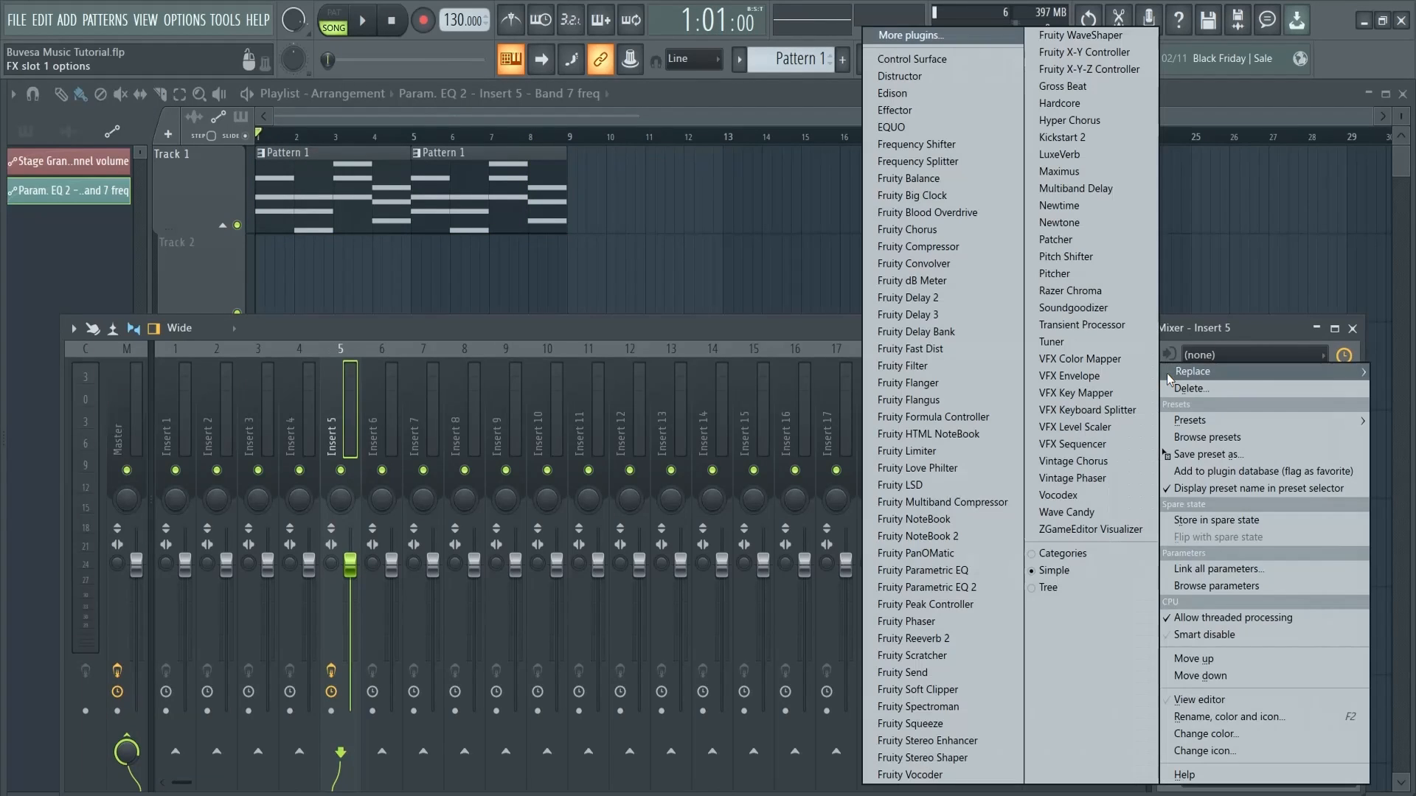
pyautogui.moveTo(908, 314)
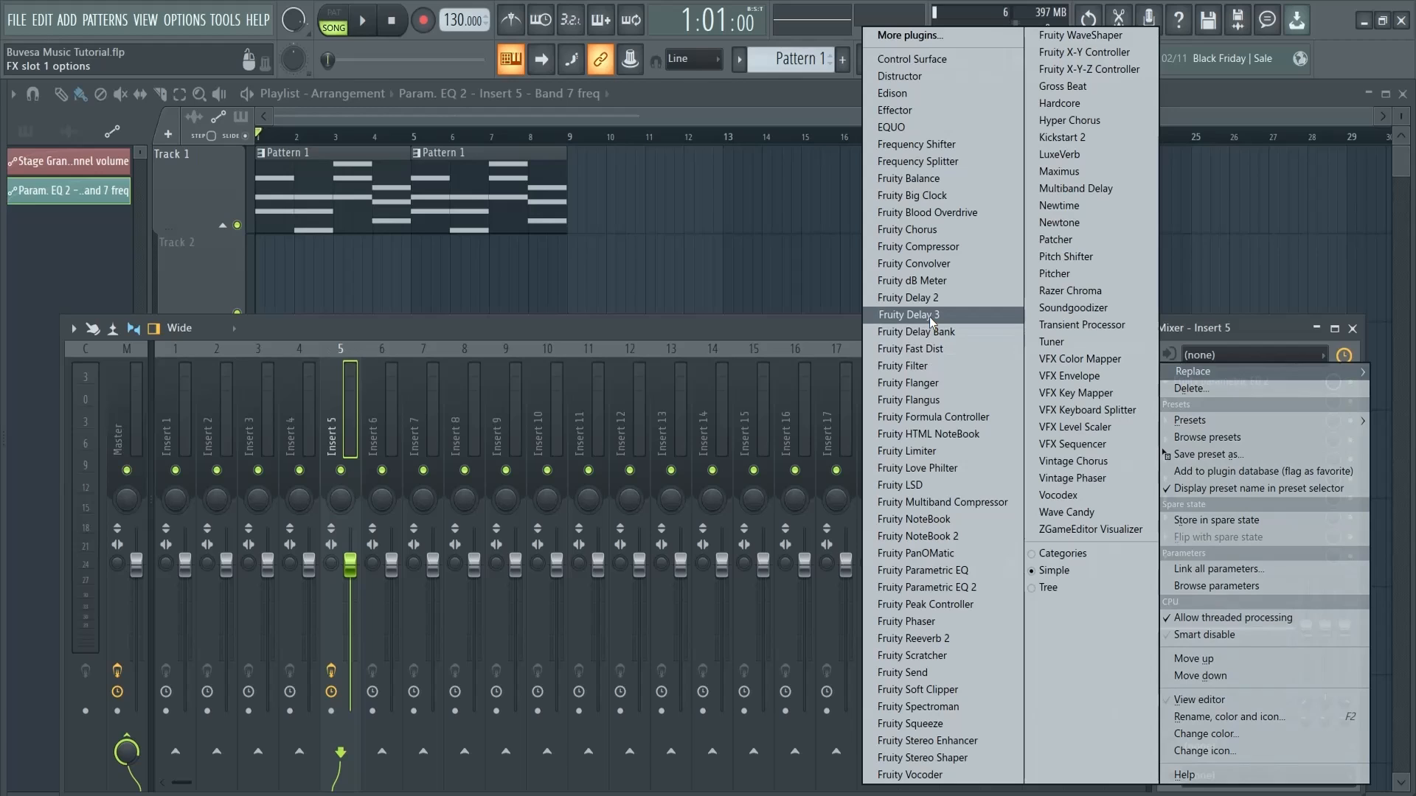
pyautogui.moveTo(939, 535)
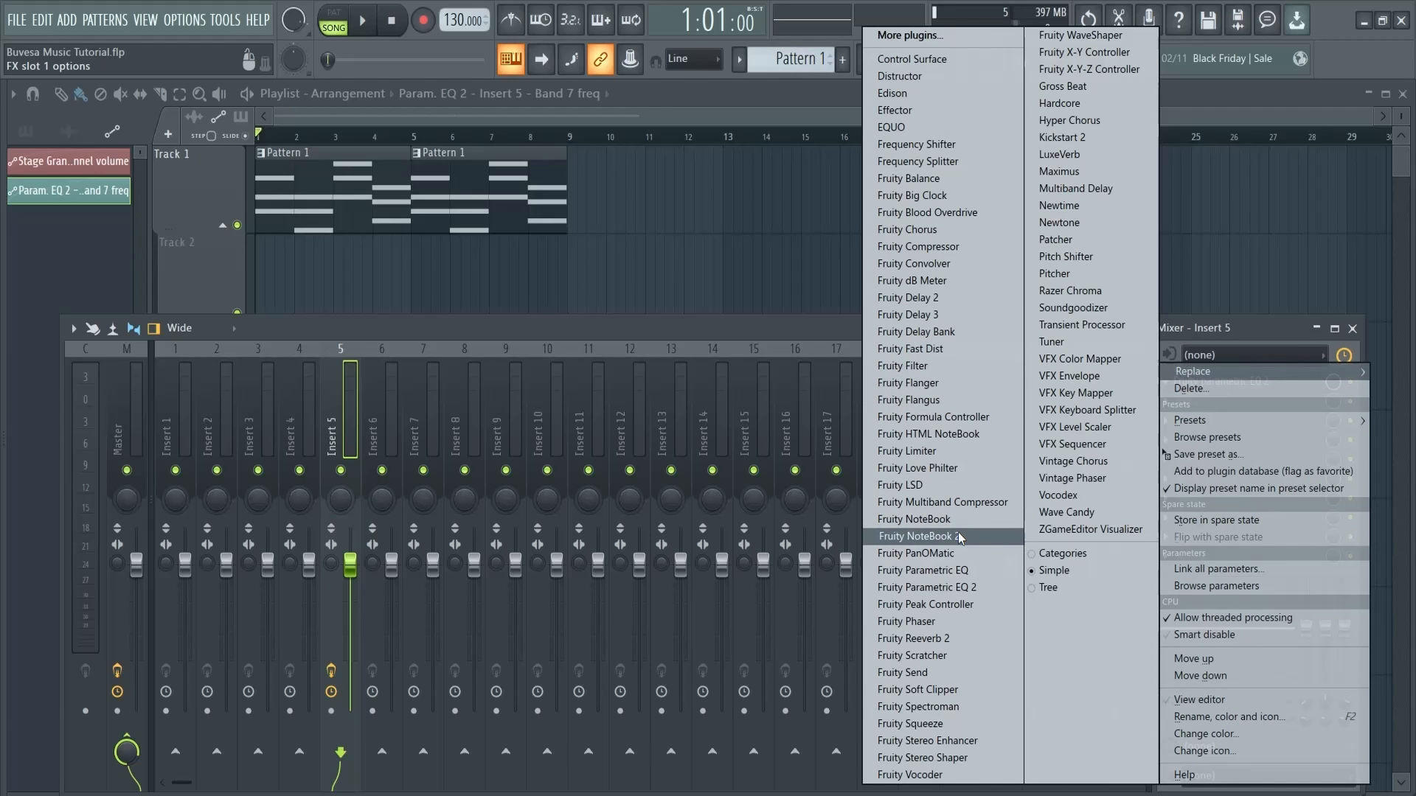
pyautogui.click(913, 638)
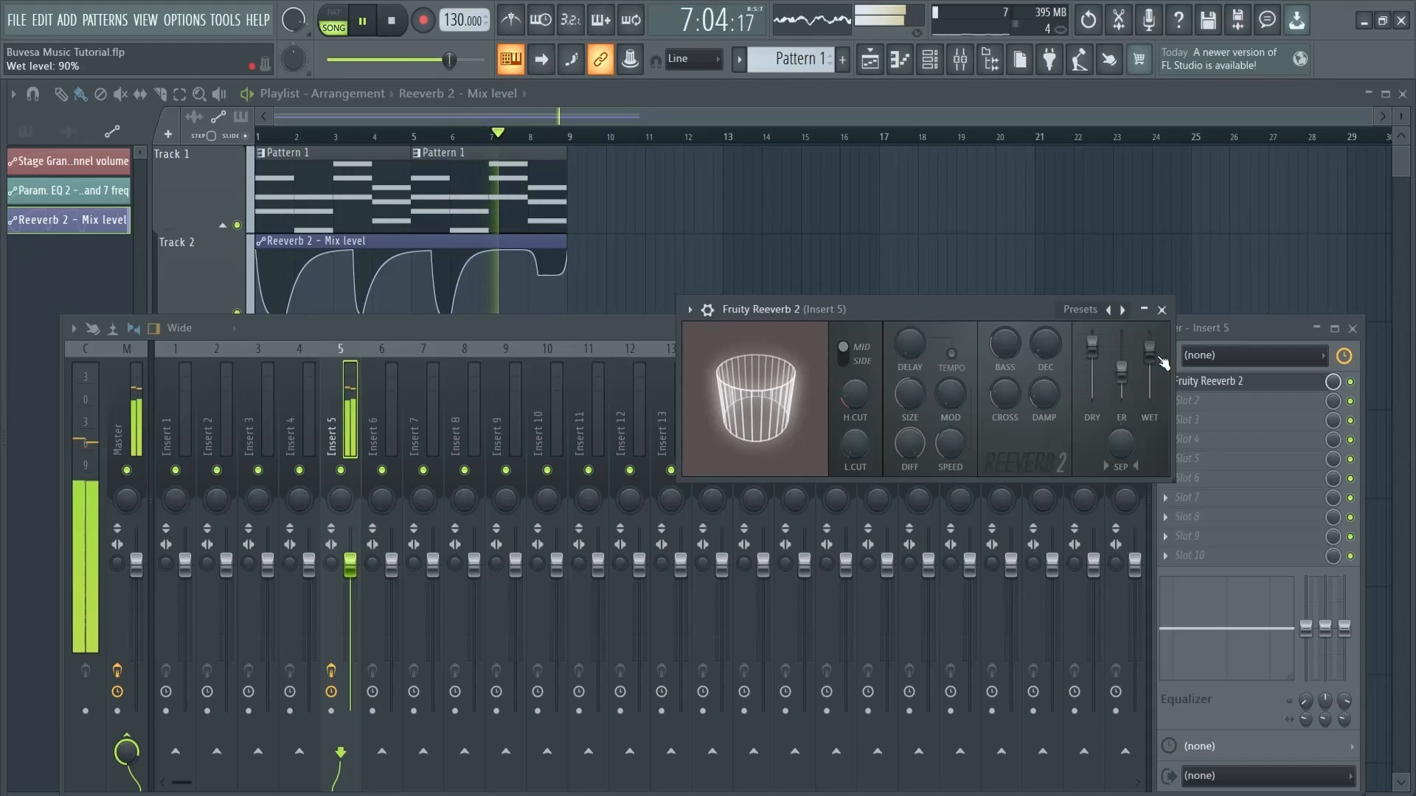
# Step: Create an automation clip for Reeverb 2's WET slider and bend its ramp into a curve
pyautogui.rightClick(1149, 347)
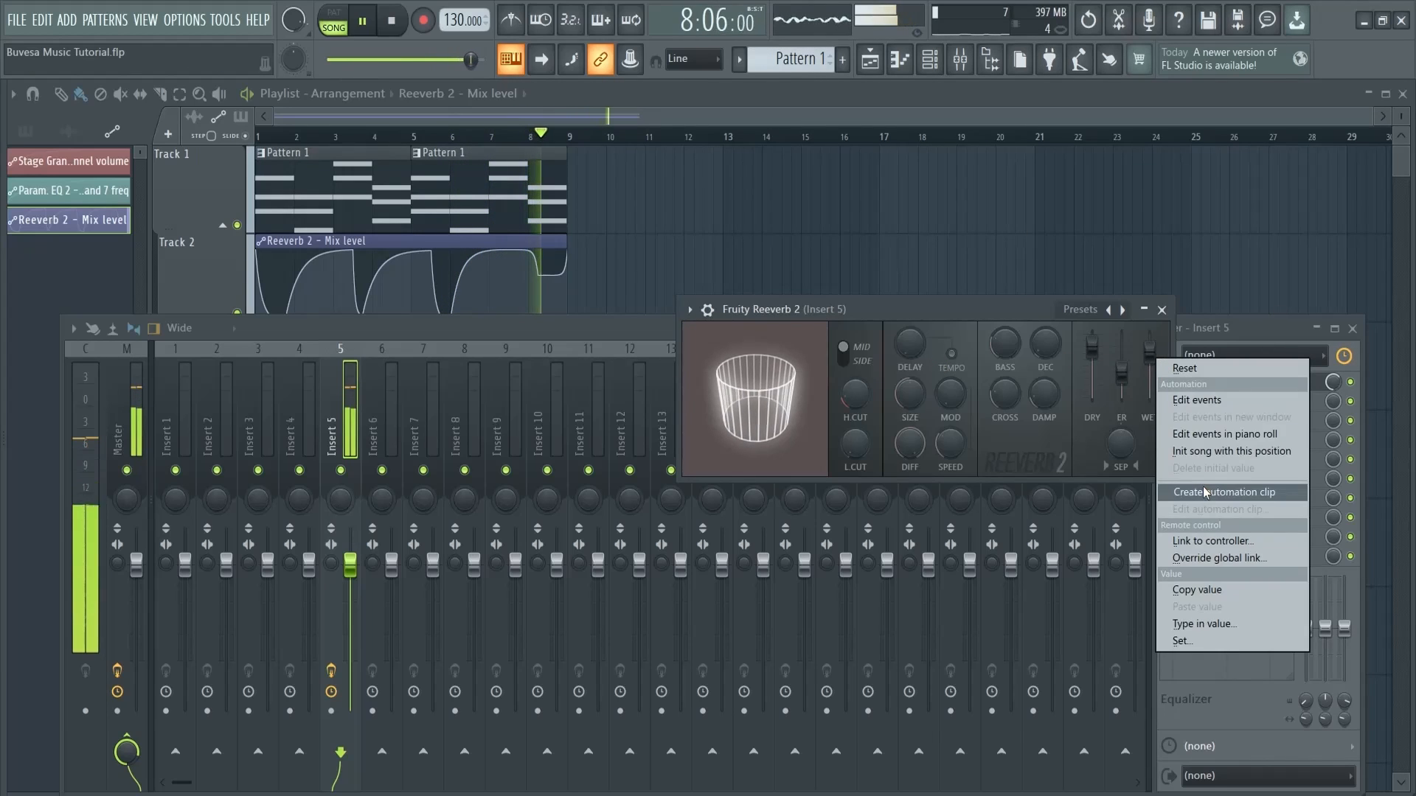
pyautogui.click(1223, 492)
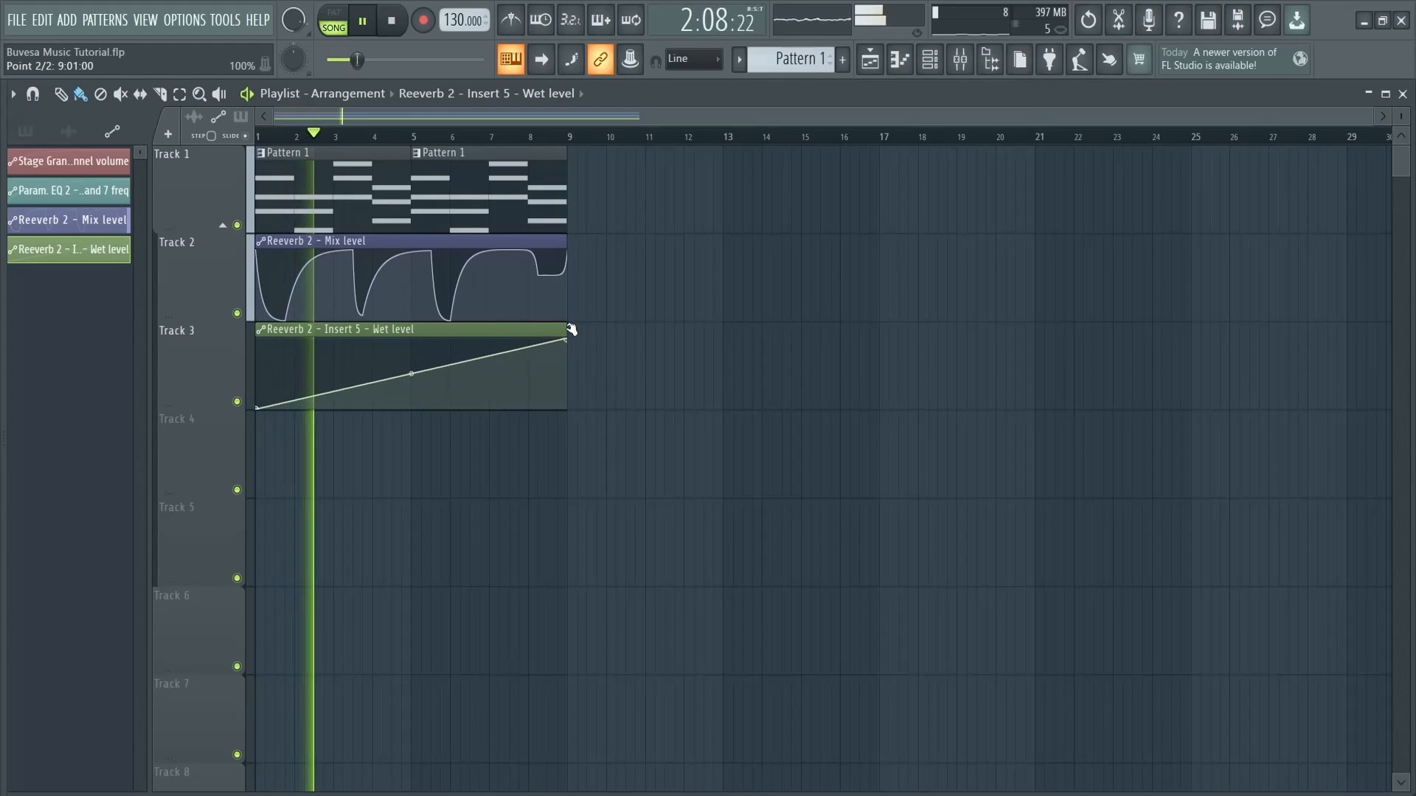
pyautogui.moveTo(411, 374); pyautogui.dragTo(406, 347)
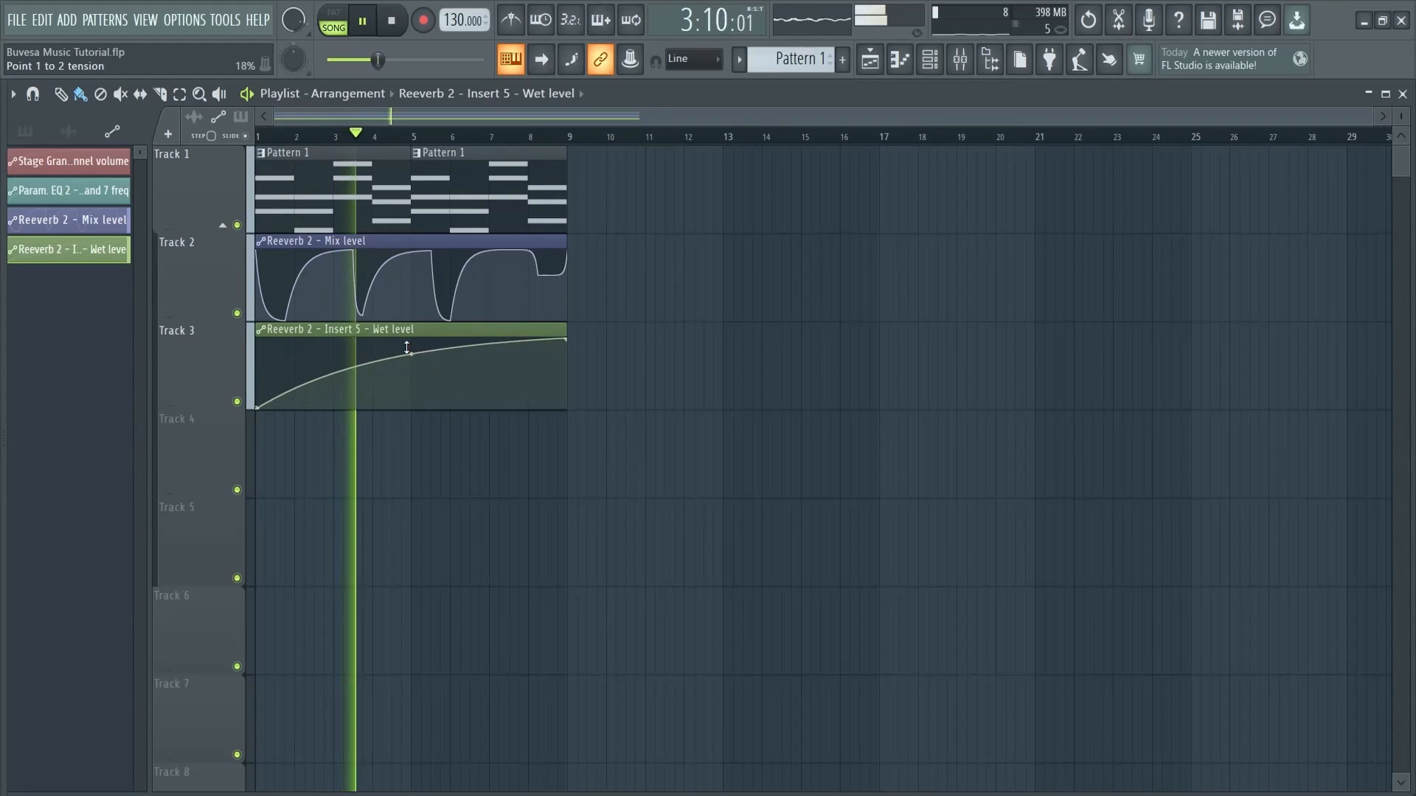